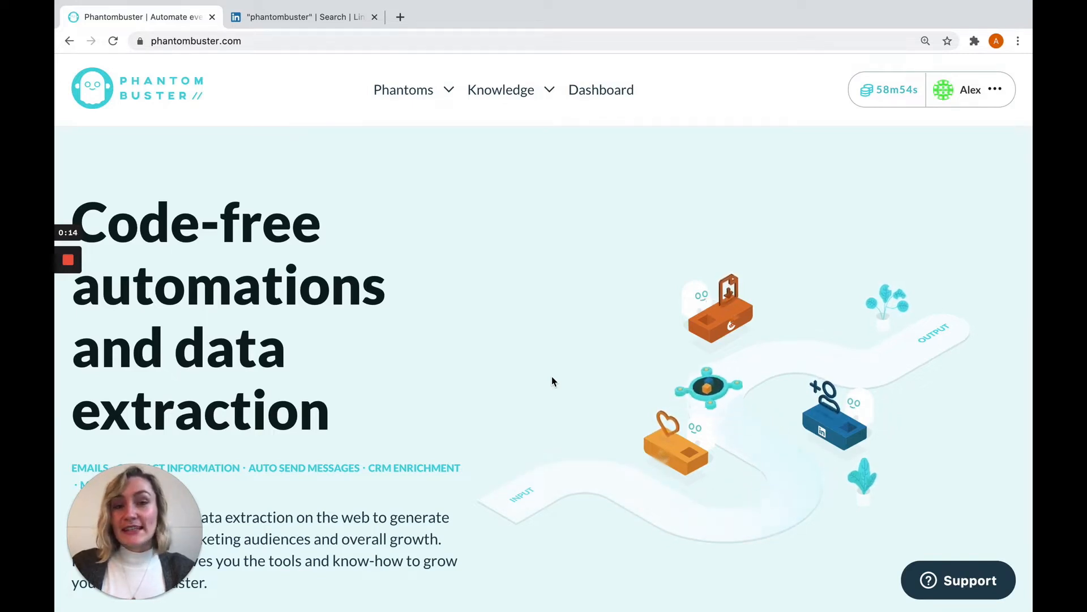
mouse_move(317, 189)
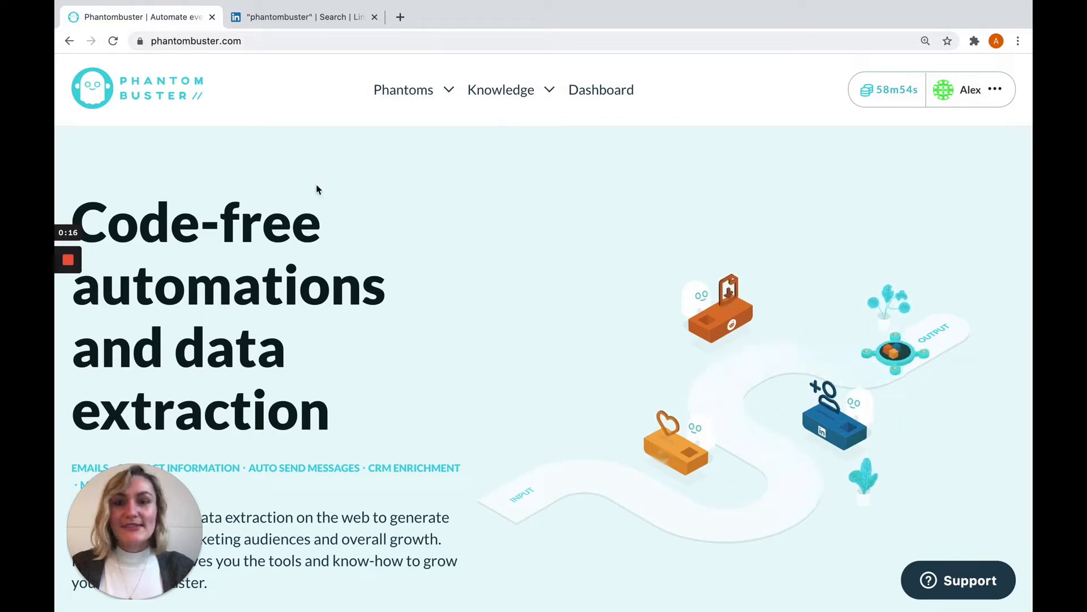
Filter the phantom store to LinkedIn and search 'searc' to find LinkedIn Search Export
click(403, 89)
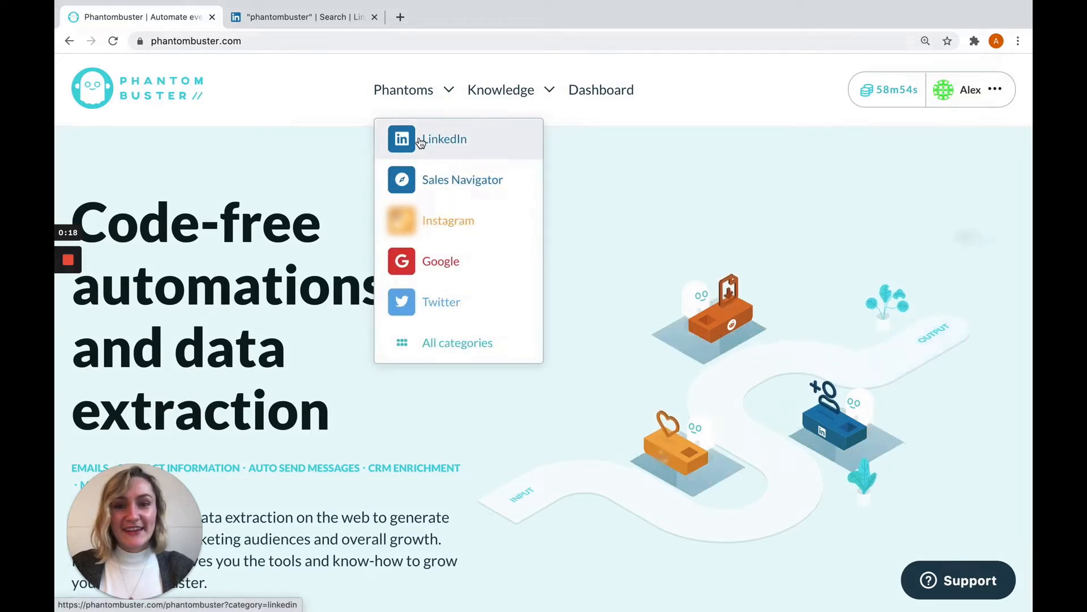
click(433, 138)
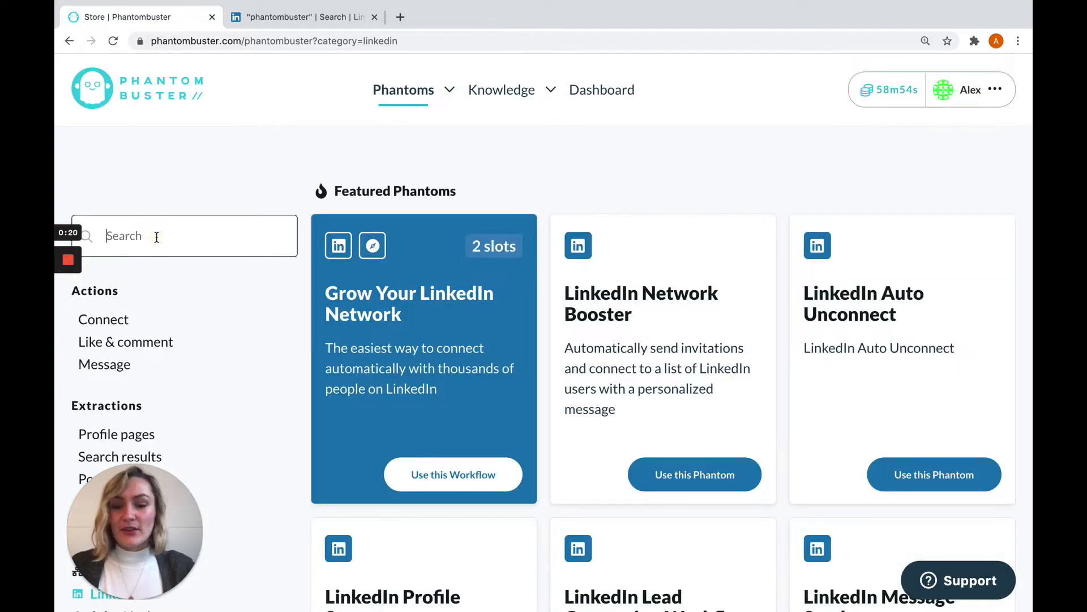
text(searc)
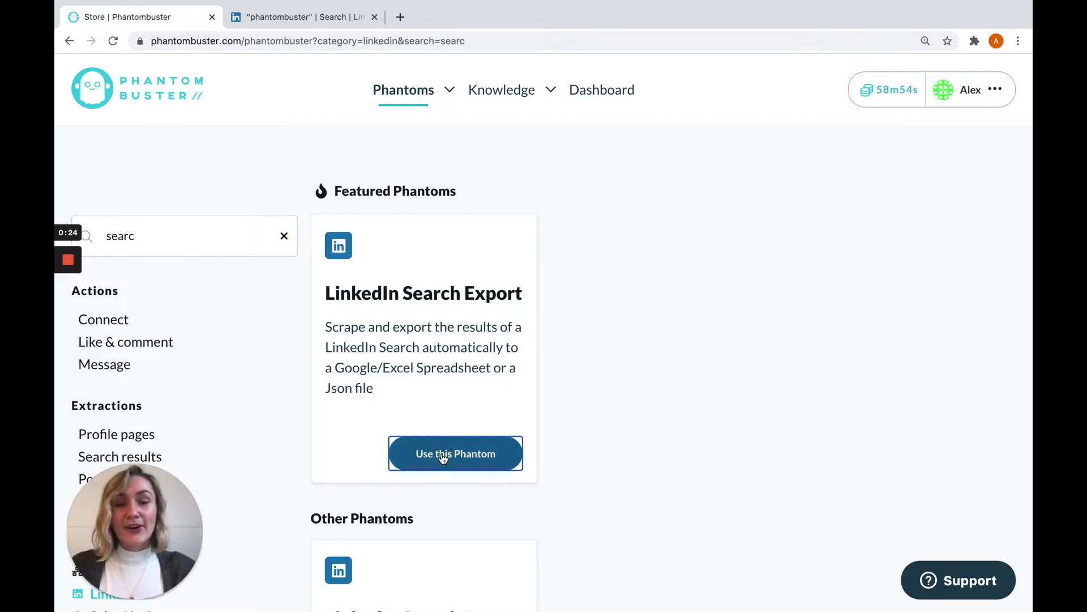
Start setting up the LinkedIn Search Export phantom via 'Use this Phantom'
click(456, 453)
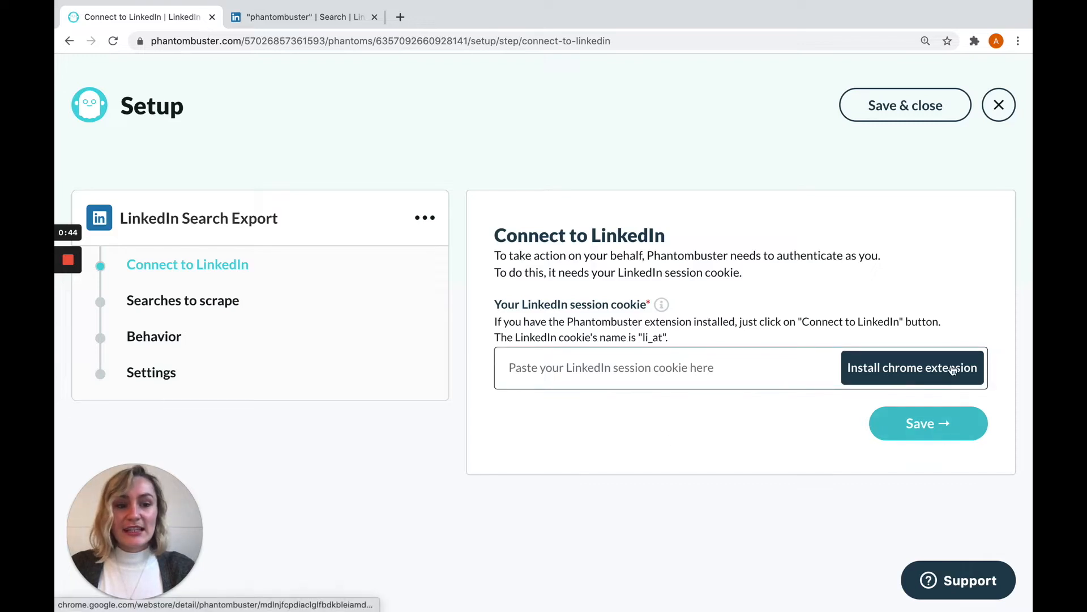
Add the Phantombuster extension to Chrome and confirm its permissions
click(912, 367)
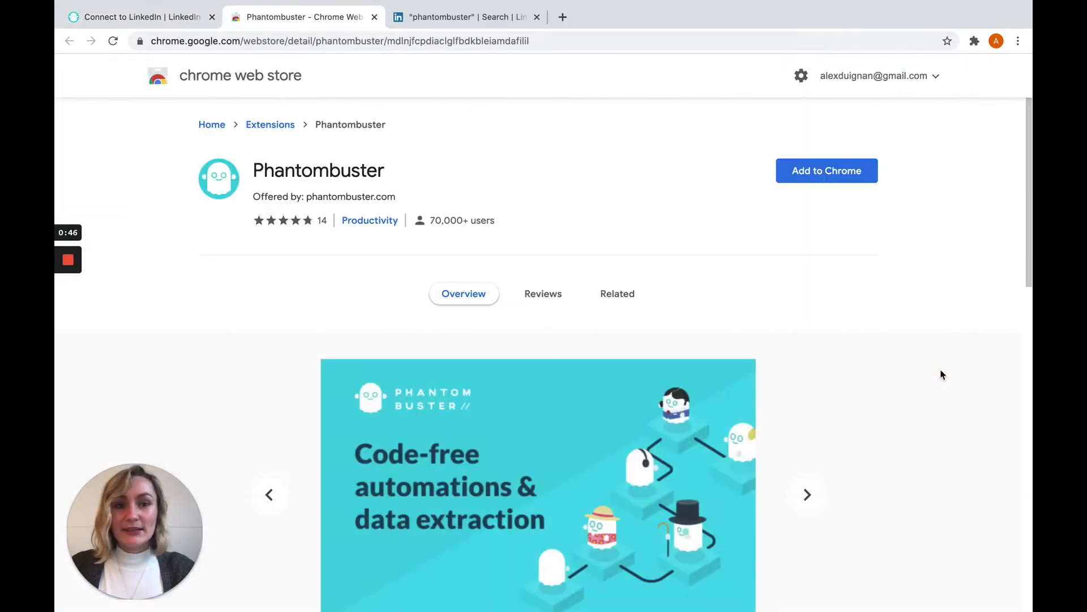
click(827, 170)
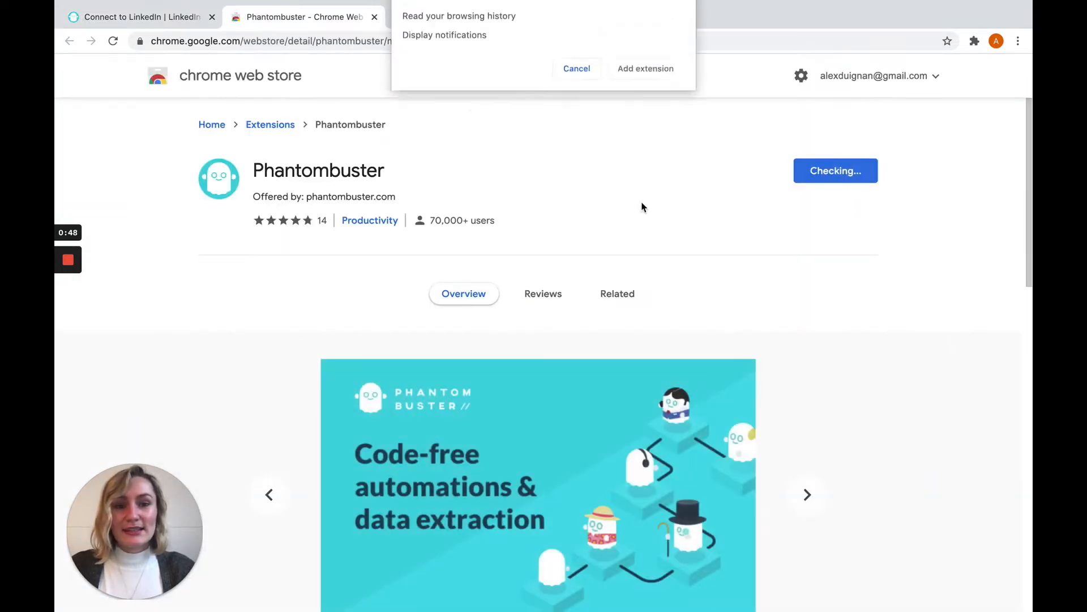
click(644, 68)
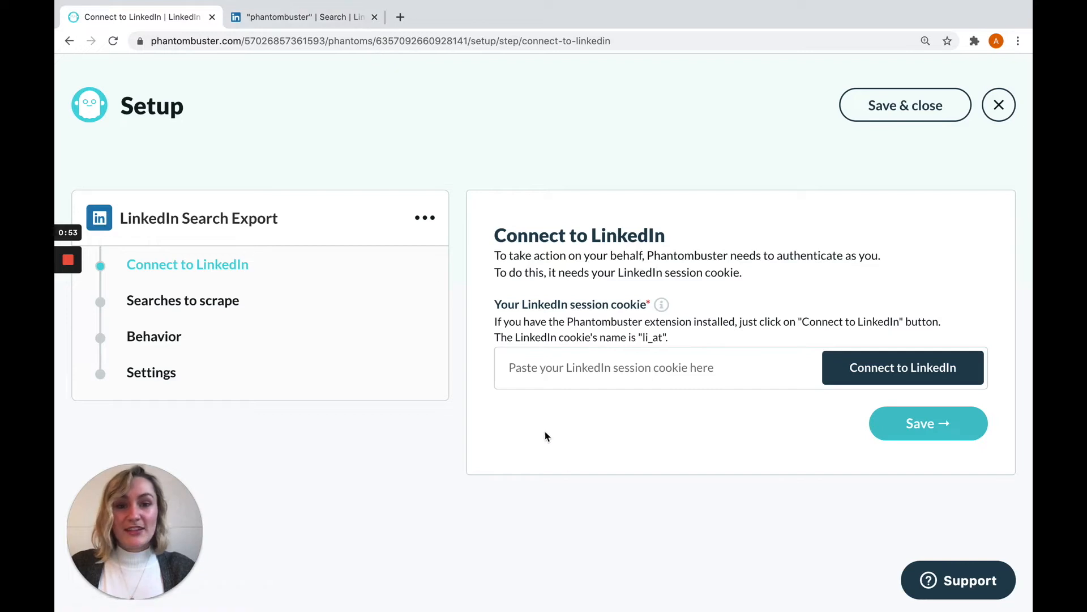
mouse_move(845, 467)
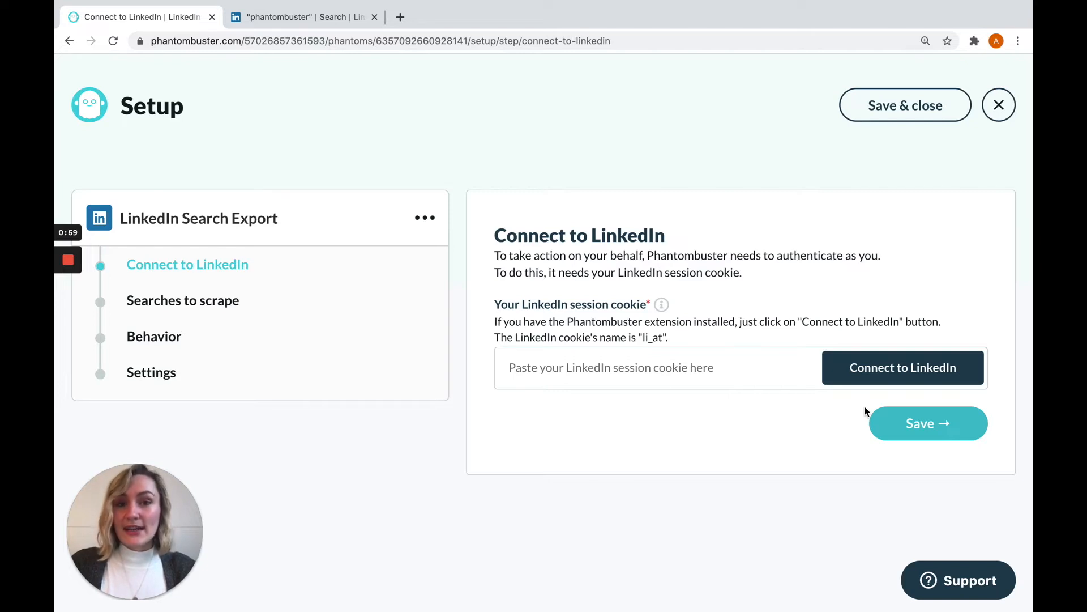
Auto-fill the LinkedIn session cookie via Connect to LinkedIn and save the connection
click(902, 367)
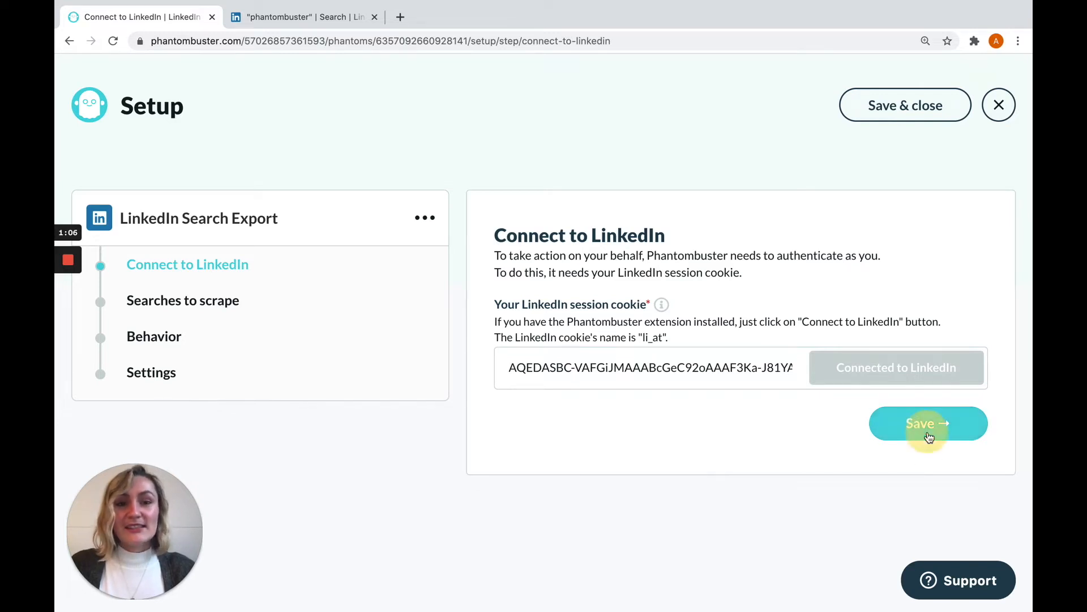
click(928, 423)
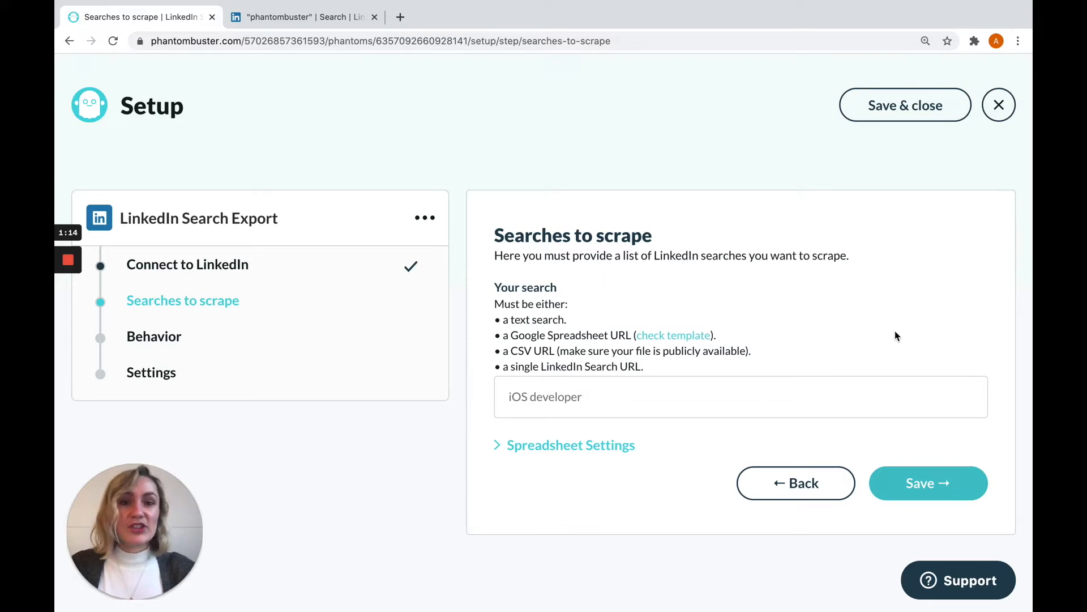
Clear the typed 'pha' search and grab the LinkedIn phantombuster search results URL instead
click(592, 397)
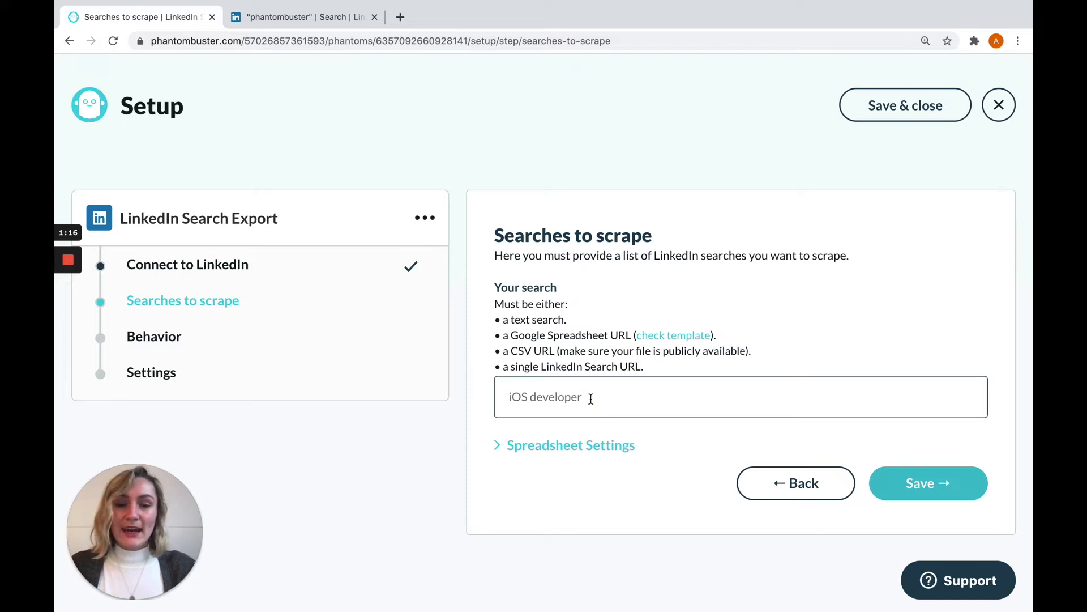
text(phantombuster)
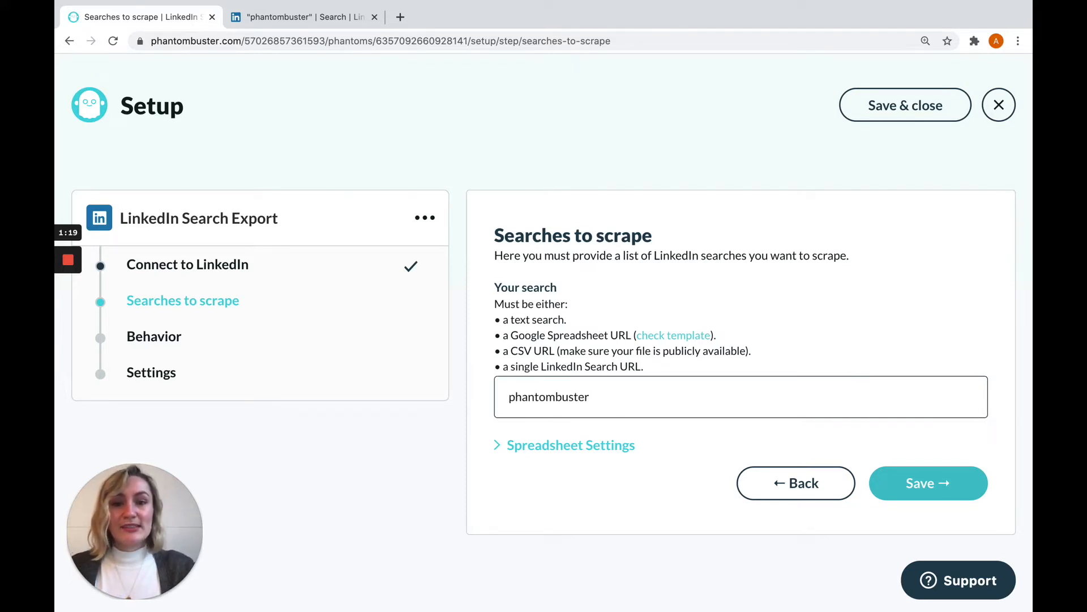
double_click(548, 396)
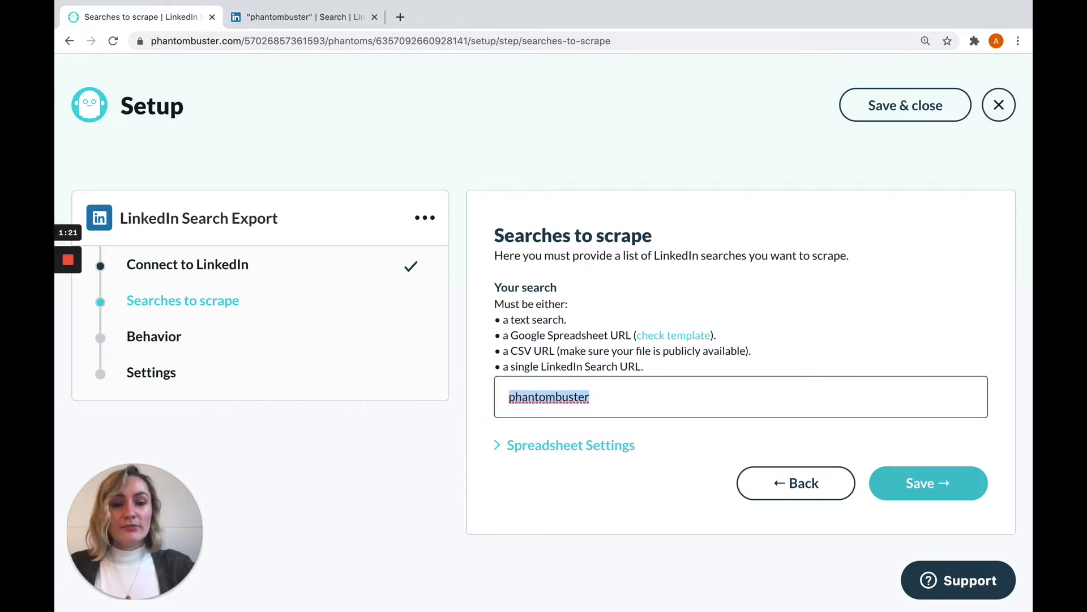
click(309, 17)
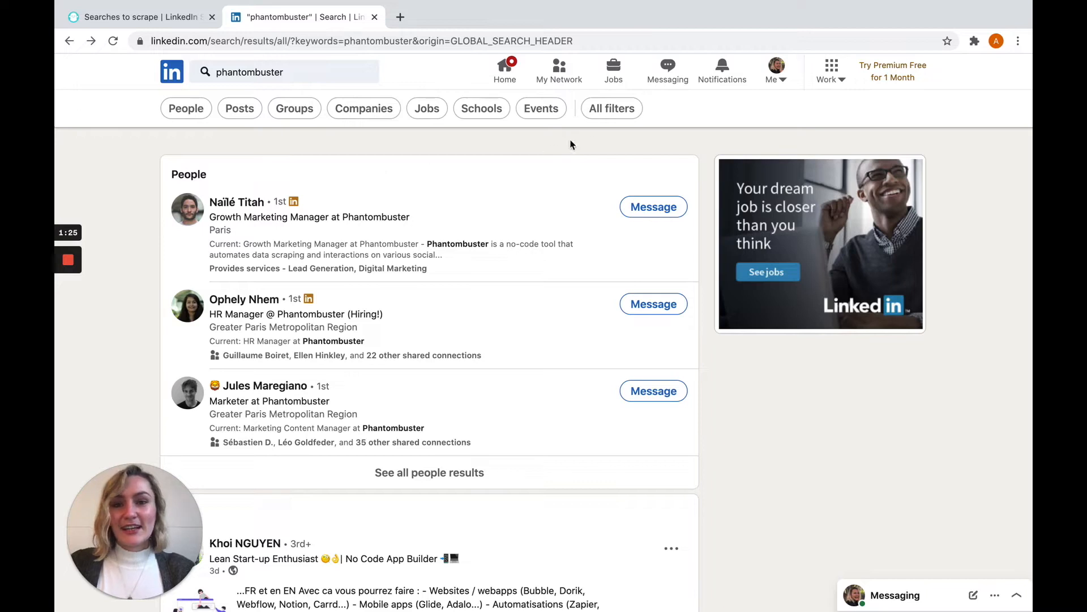
click(435, 40)
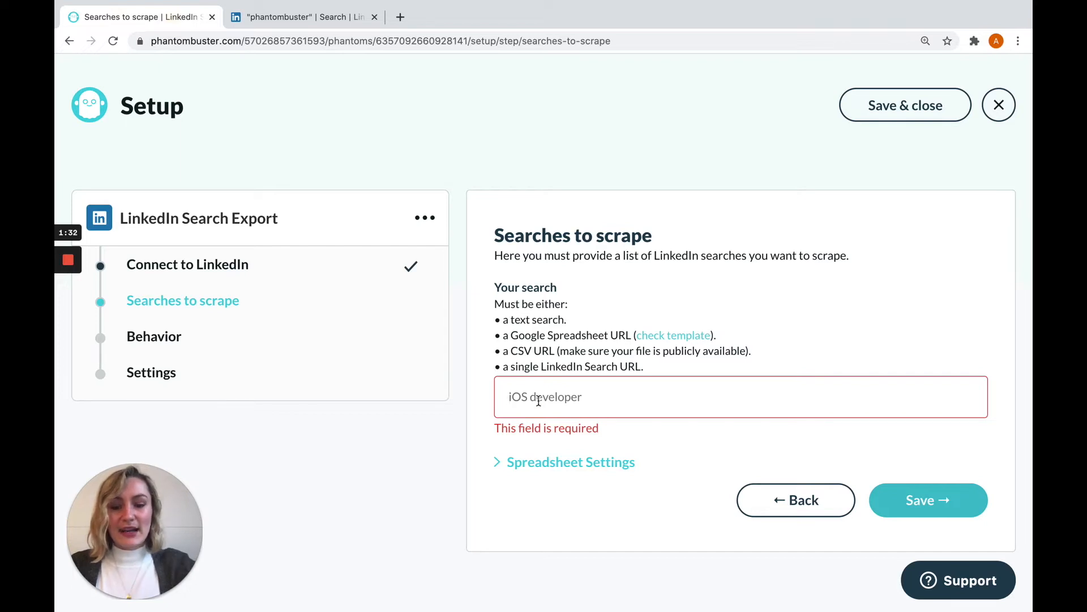
Save the LinkedIn search URL for 'phantombuster' as the search to scrape
text(https://www.linkedin.com/search/results/all/?keywords=phantombuster&origin=GLOBAL)
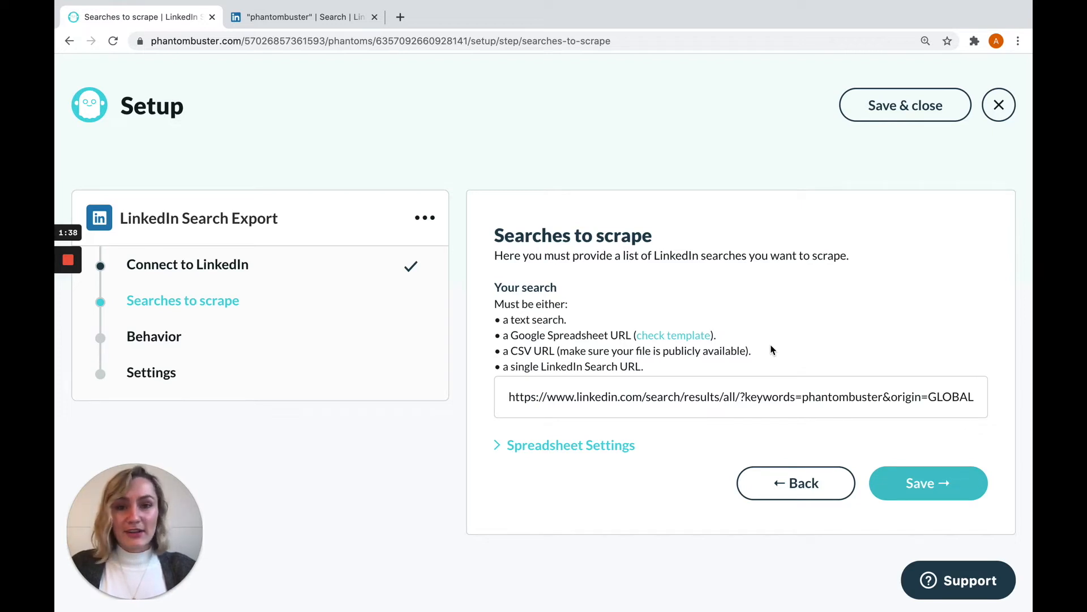
mouse_move(808, 363)
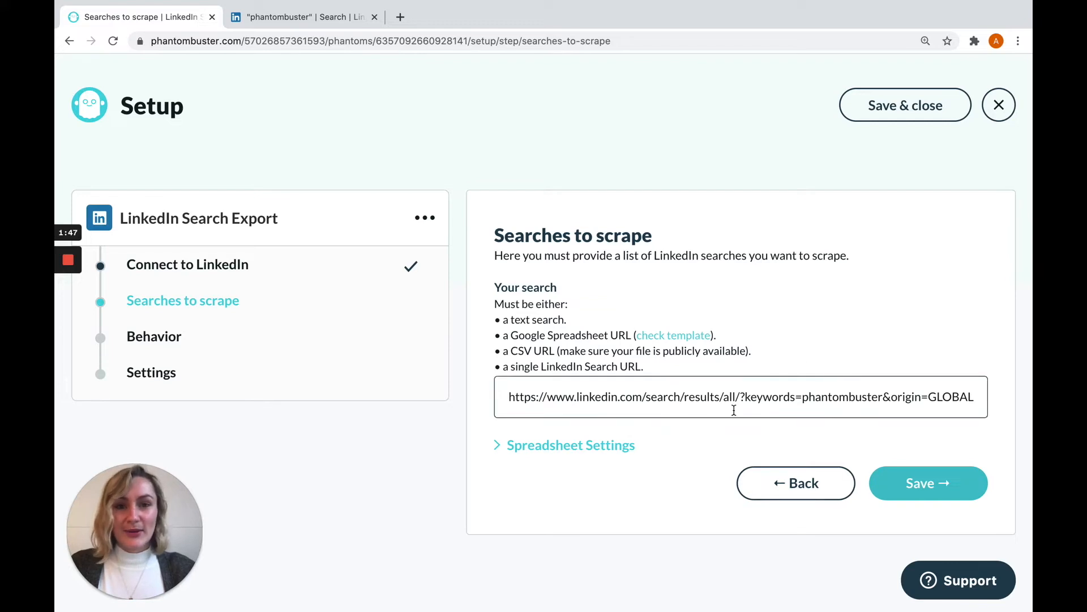
click(929, 483)
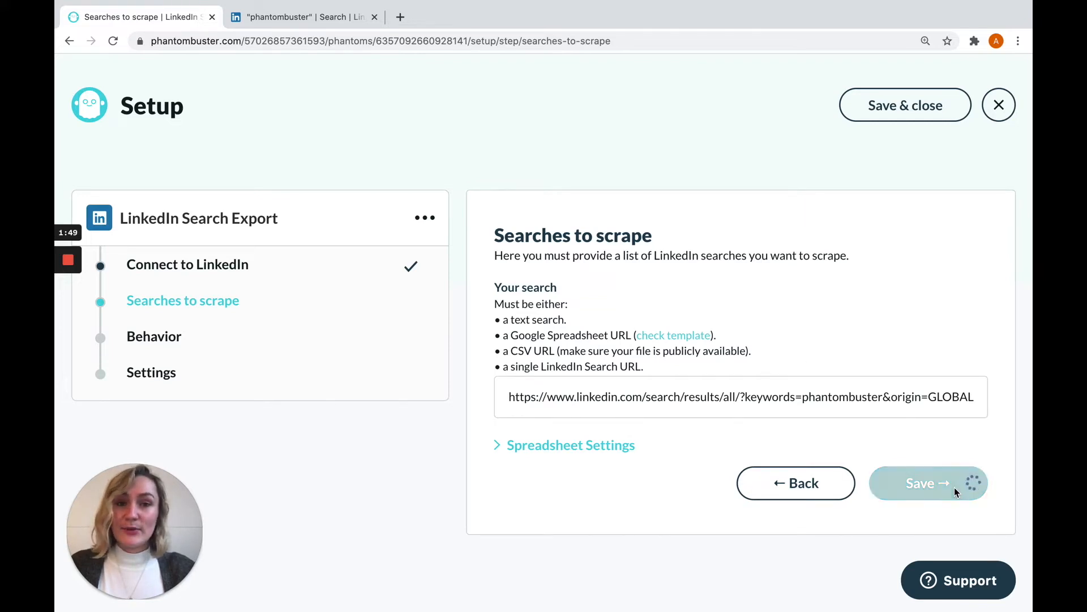
click(926, 482)
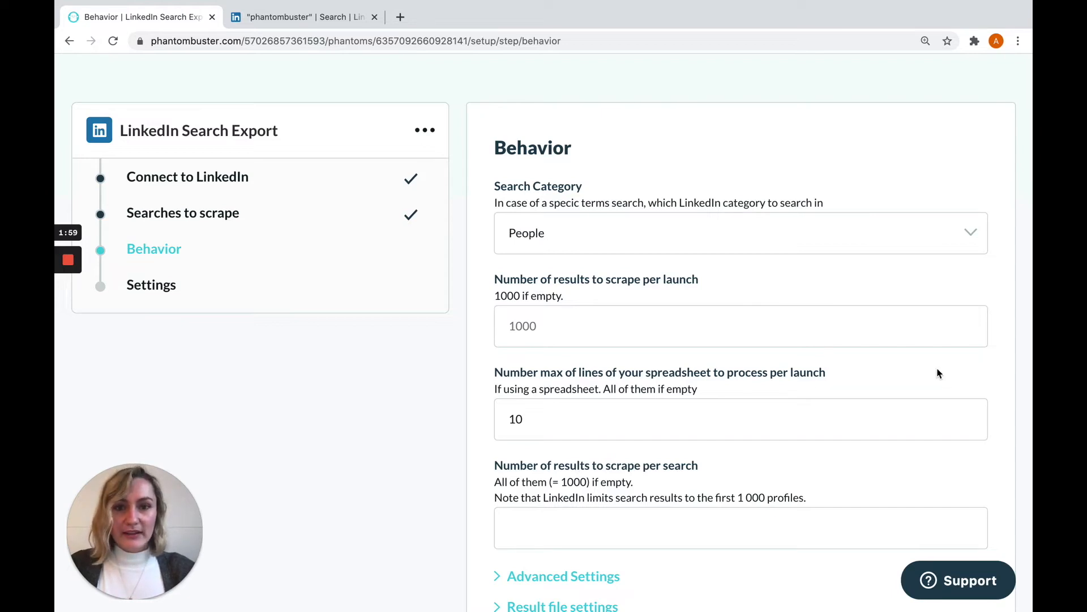
mouse_move(691, 383)
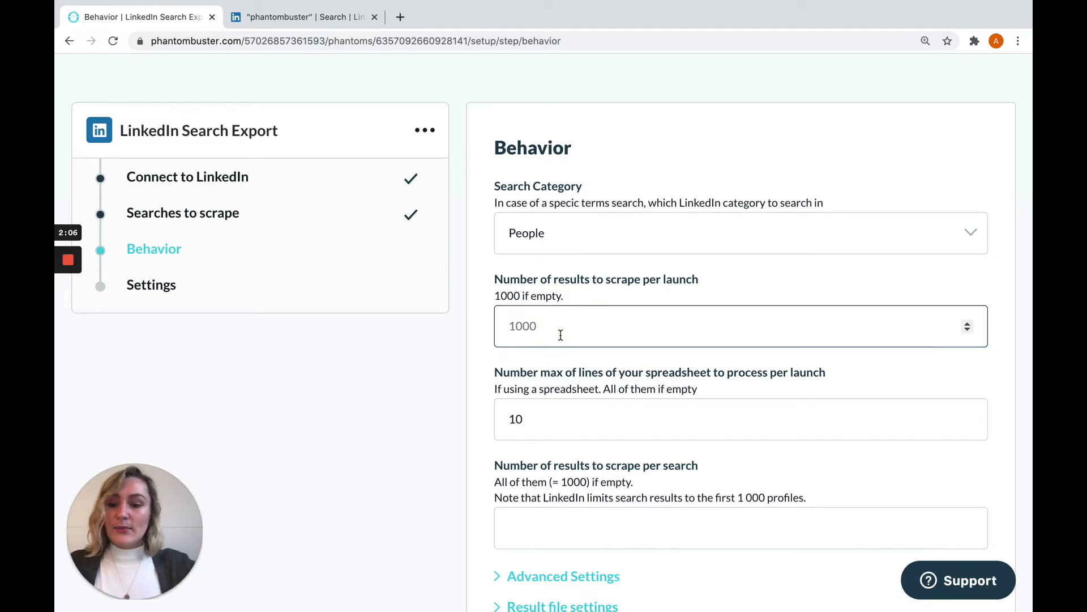
Keep People as search category and limit results per launch to 10
text(10)
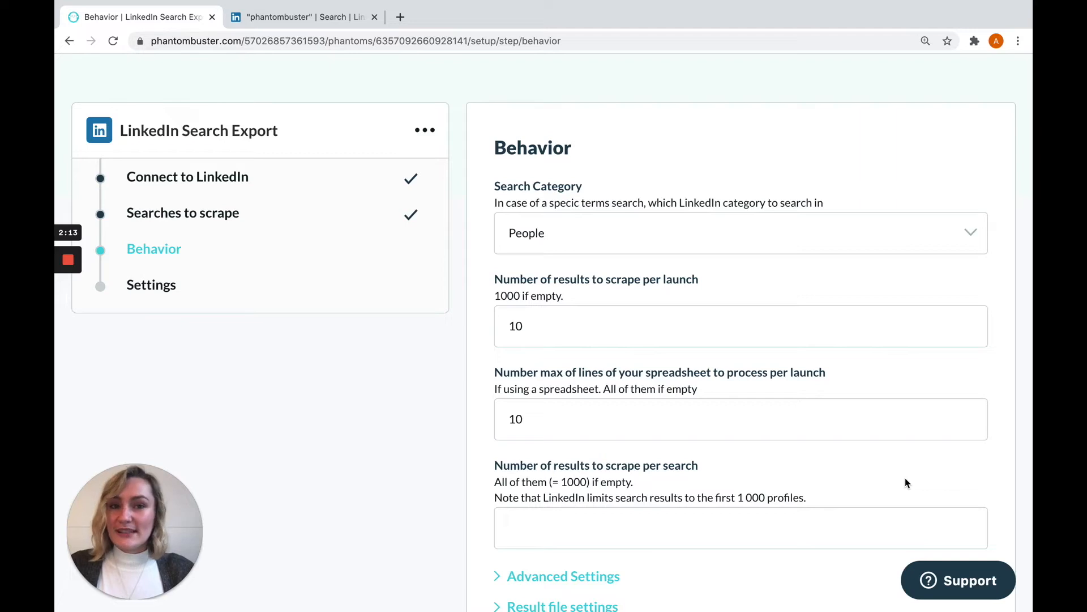
scroll(down, 3)
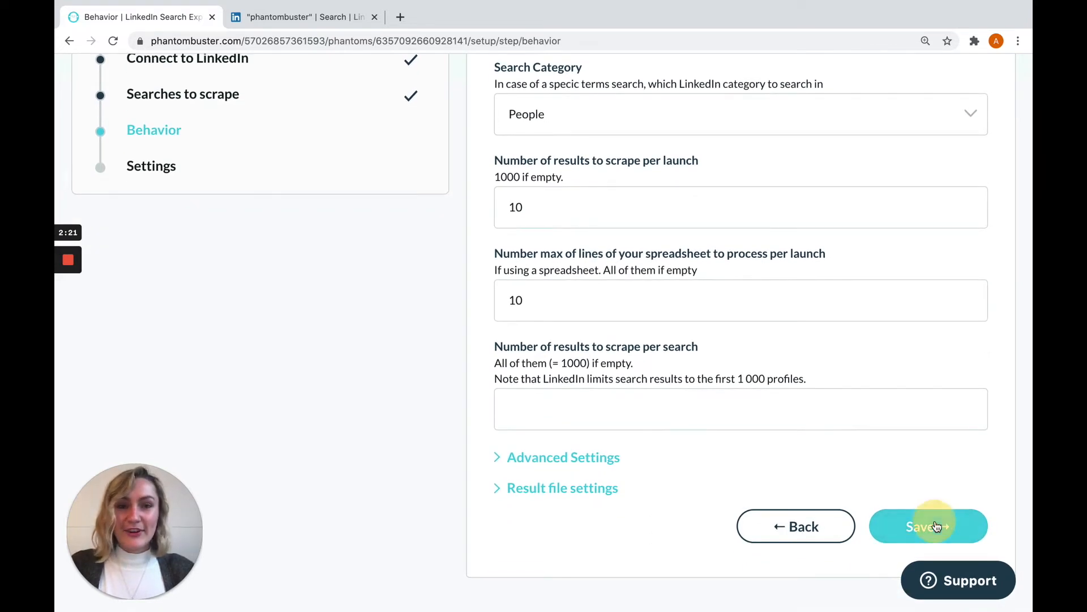
Save behavior, review repeated-launch options, keep manual launch with no notifications, and finish setup
click(929, 525)
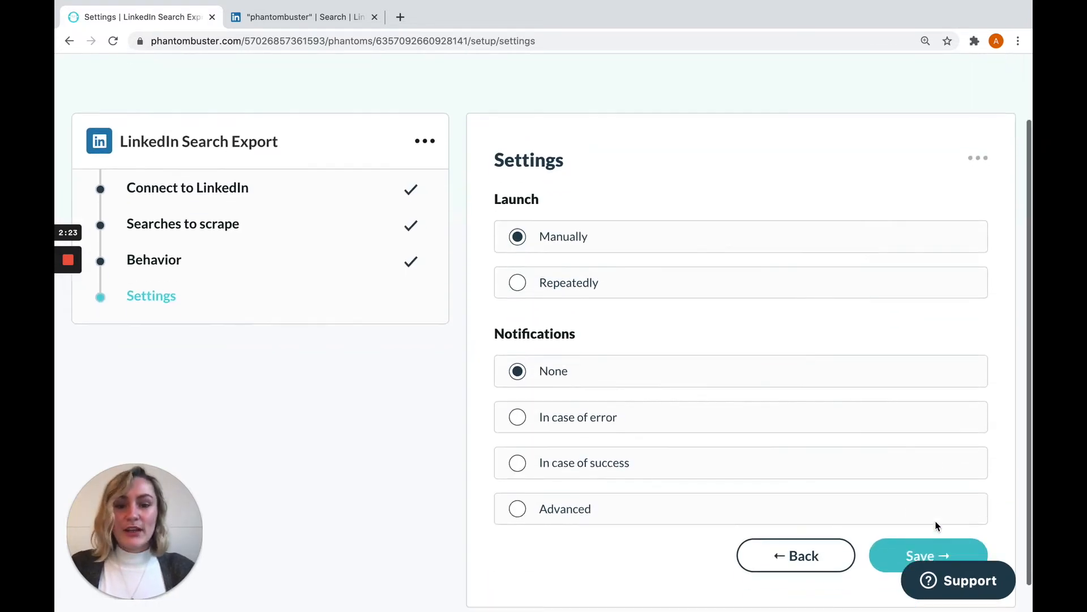
mouse_move(560, 286)
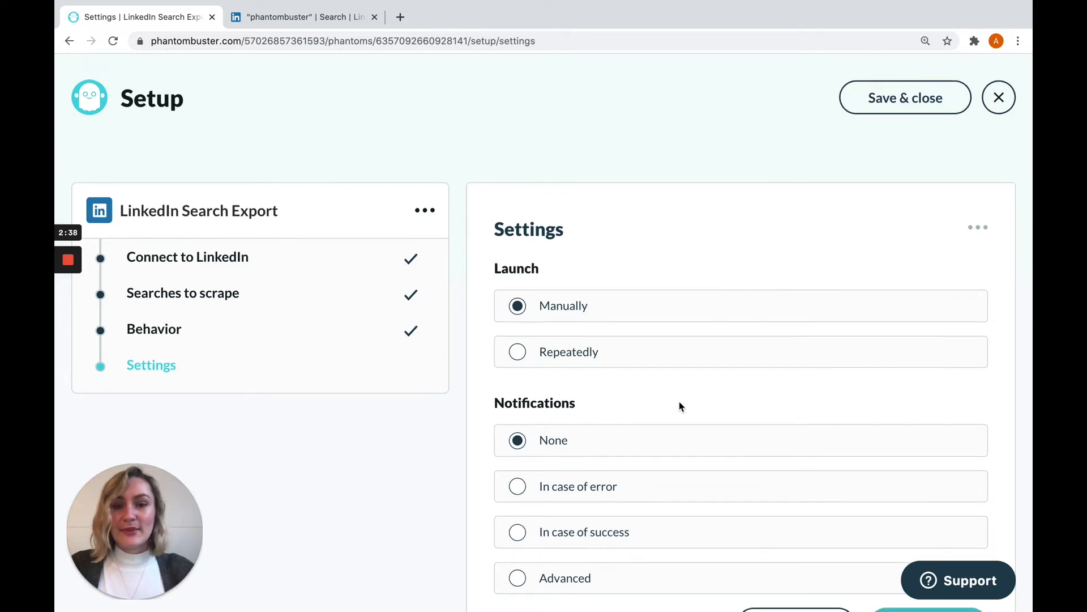
click(517, 352)
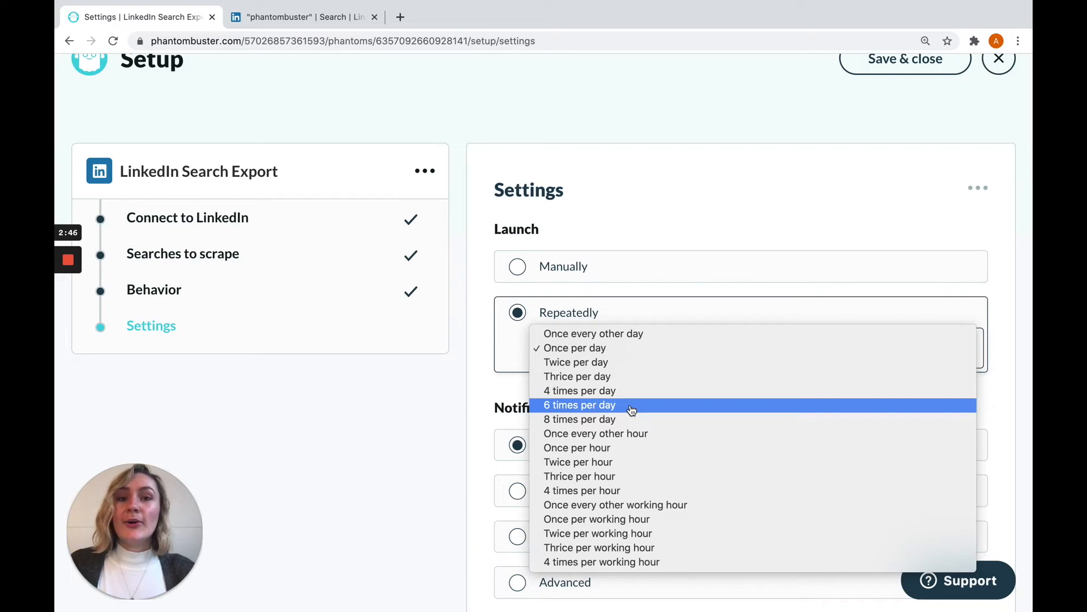
mouse_move(611, 296)
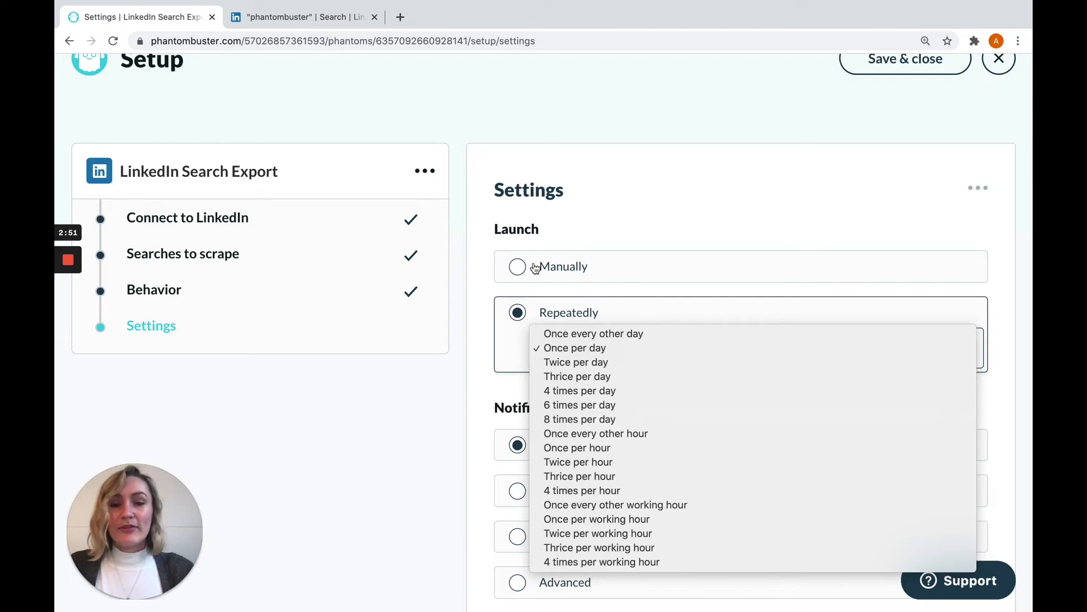
click(518, 266)
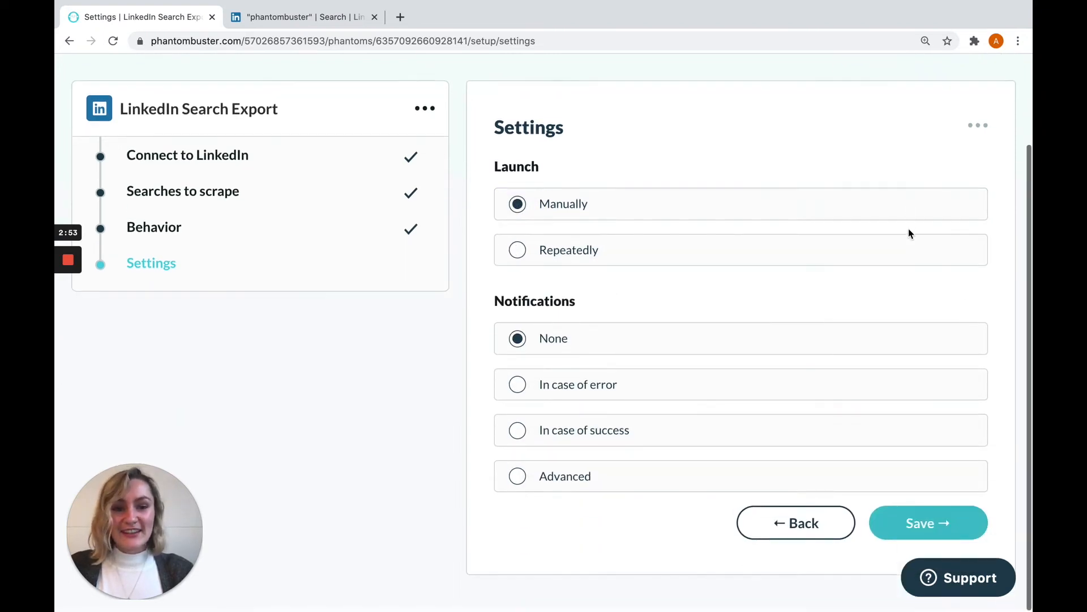
click(929, 522)
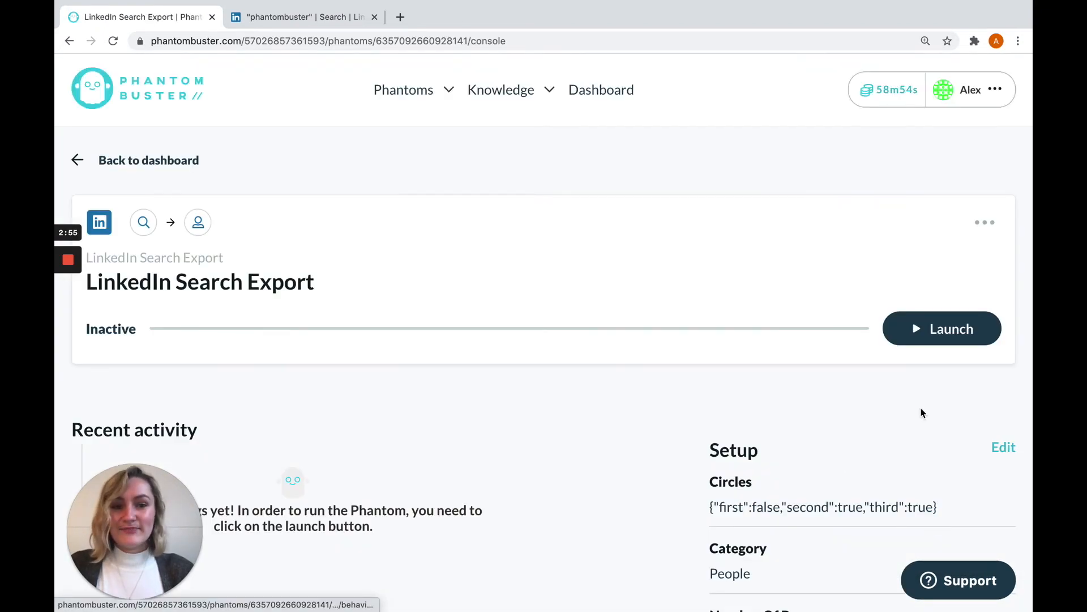
Launch the phantom and wait for the run to reach Success with result.csv and result.json
click(943, 329)
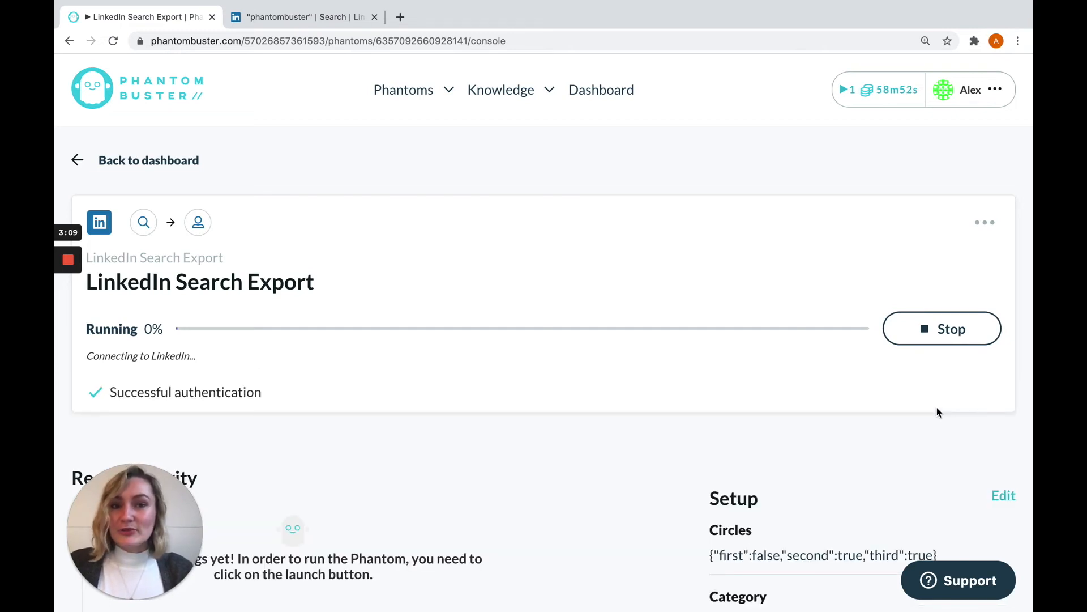
scroll(down, 3)
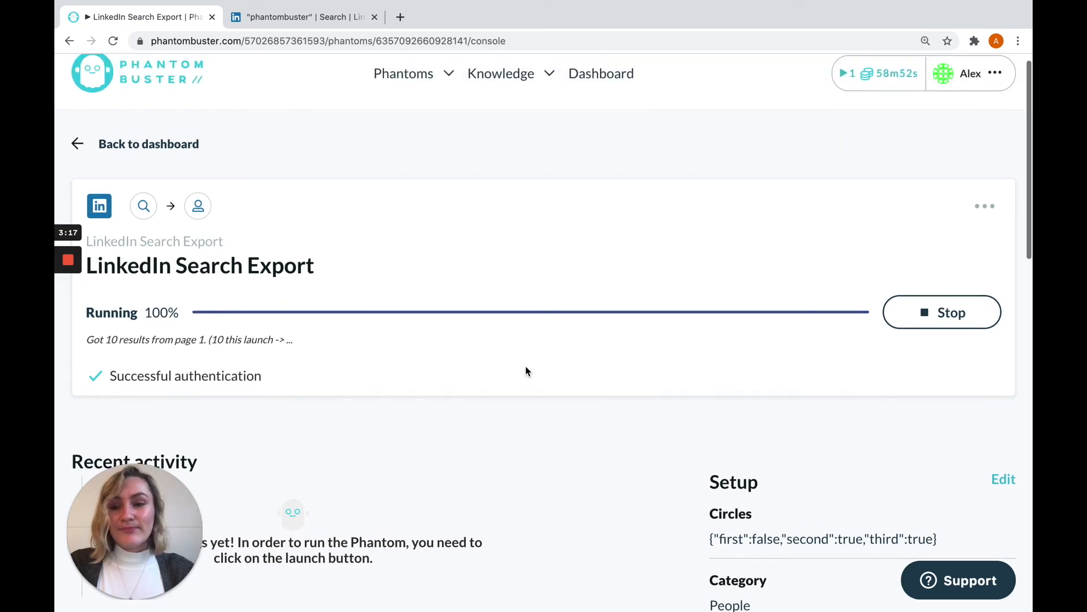
scroll(down, 3)
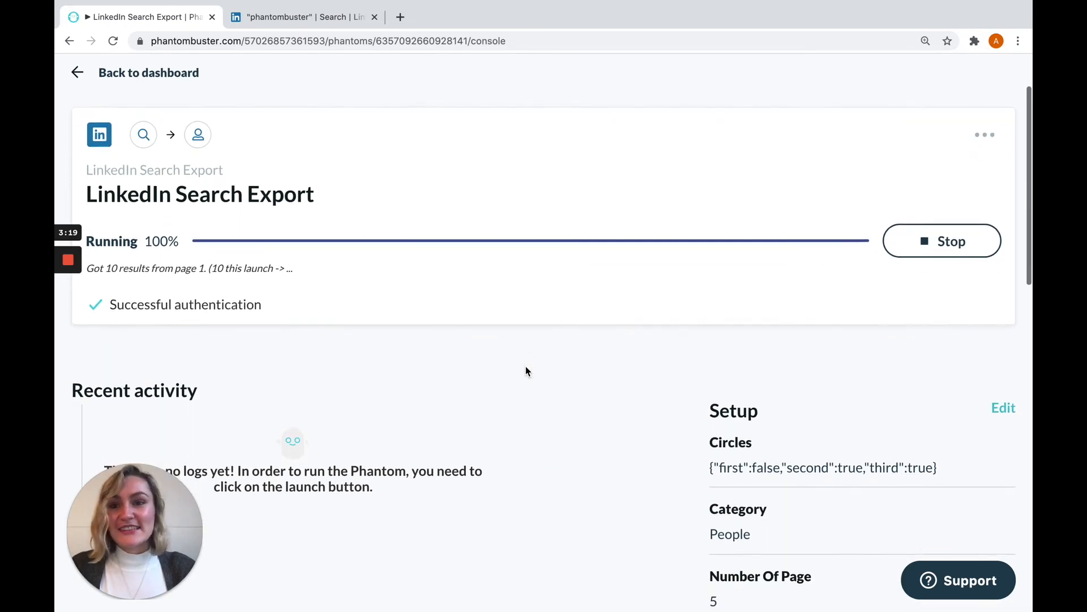
click(942, 240)
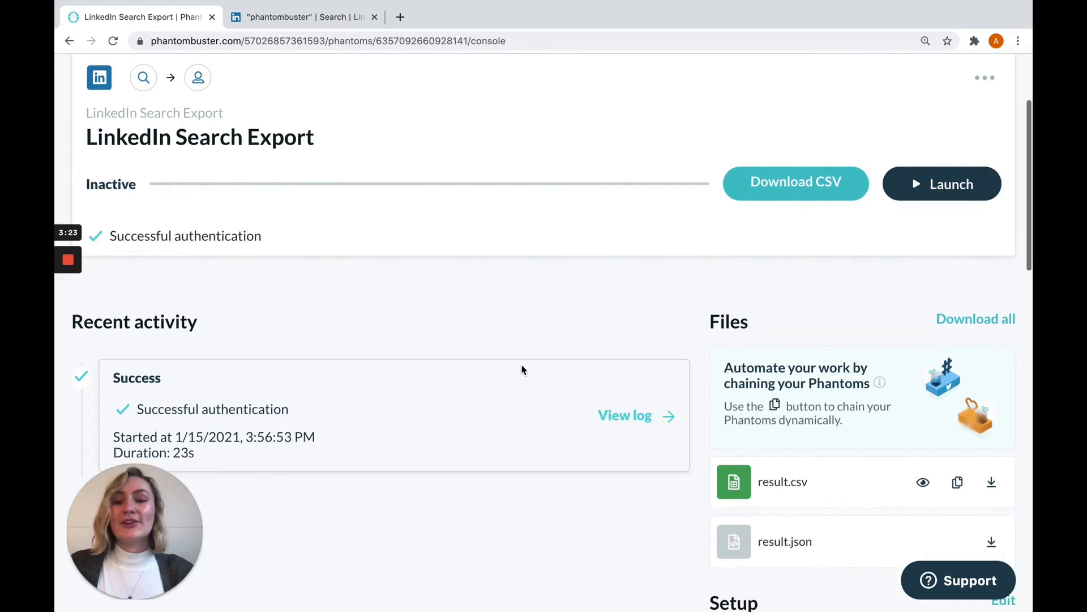
mouse_move(525, 444)
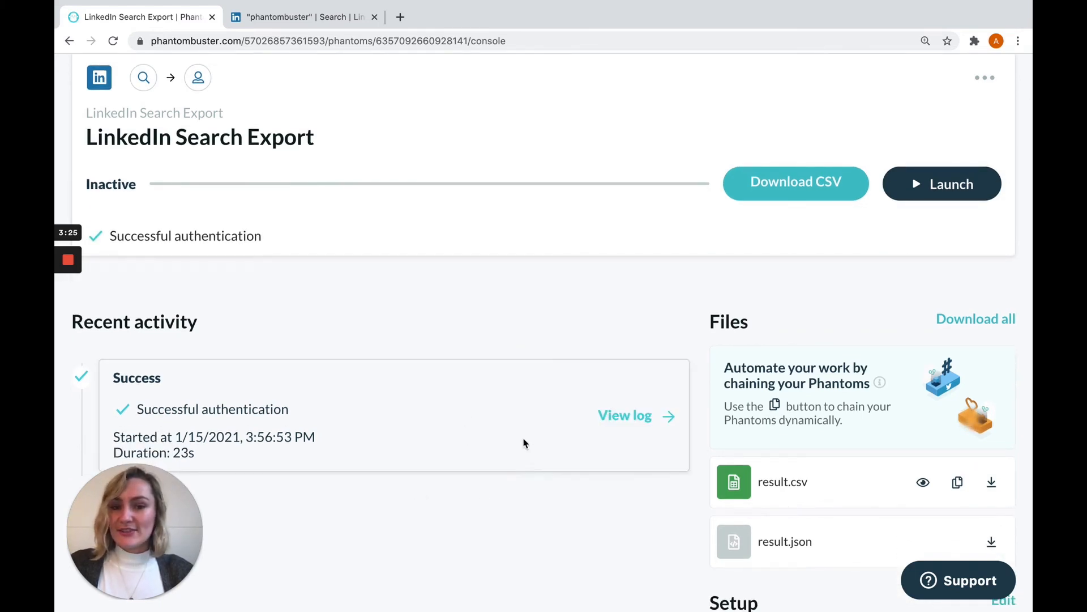
mouse_move(632, 419)
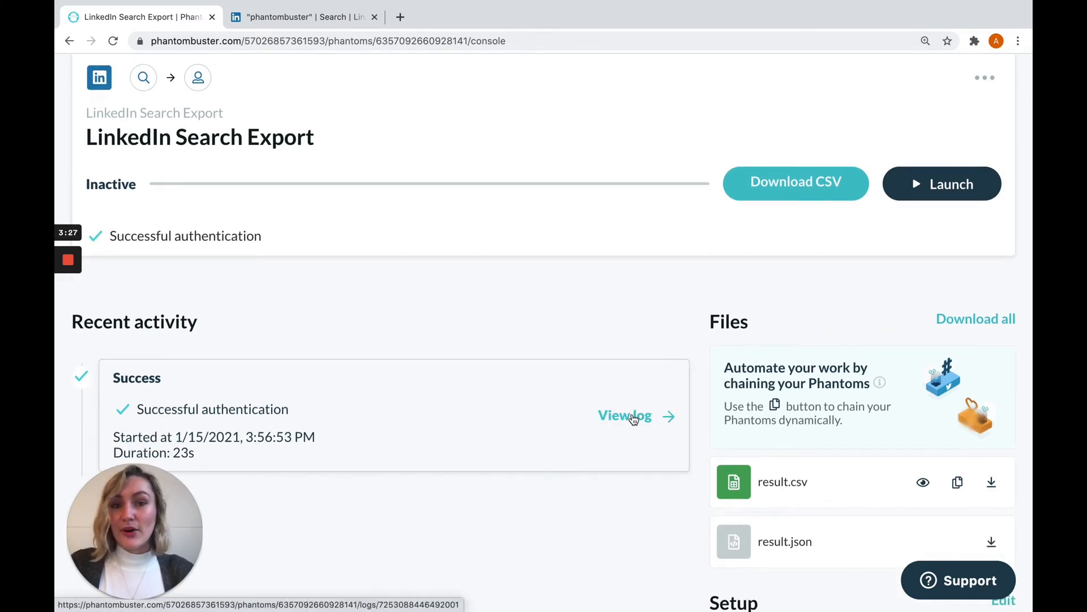
Preview result.csv showing the 10 scraped LinkedIn profiles with names and URLs
scroll(down, 3)
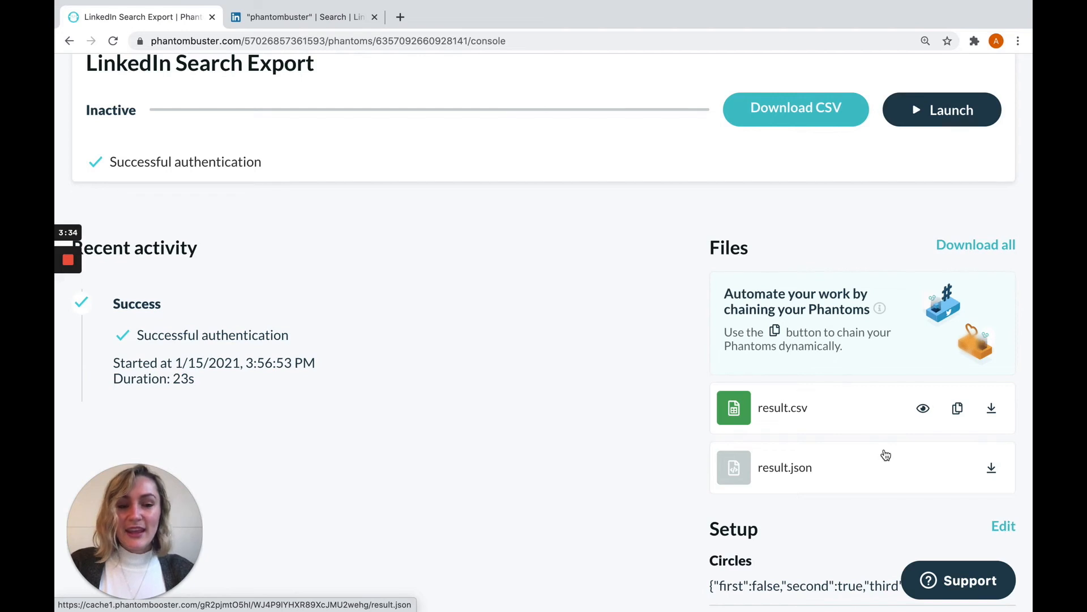
click(923, 408)
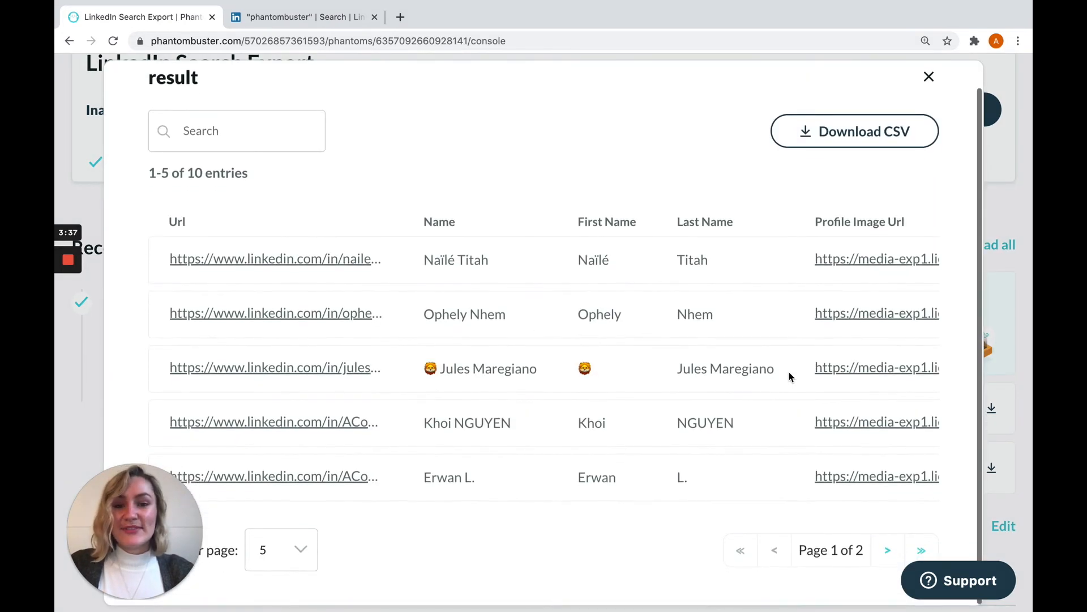
Close the result preview and return to the Dashboard listing the LinkedIn Search Export phantom
click(854, 131)
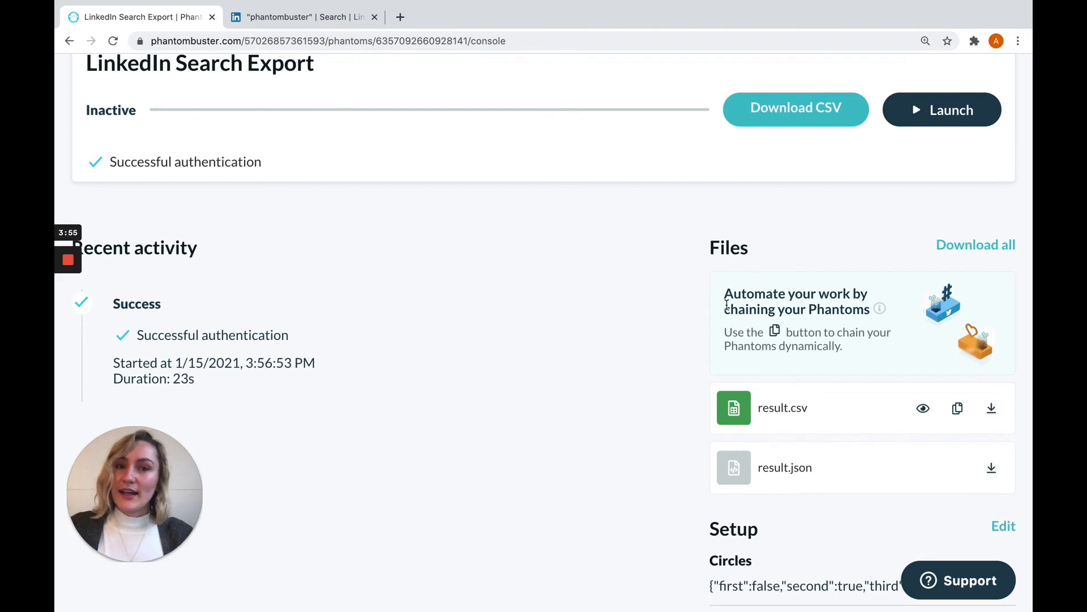
mouse_move(674, 297)
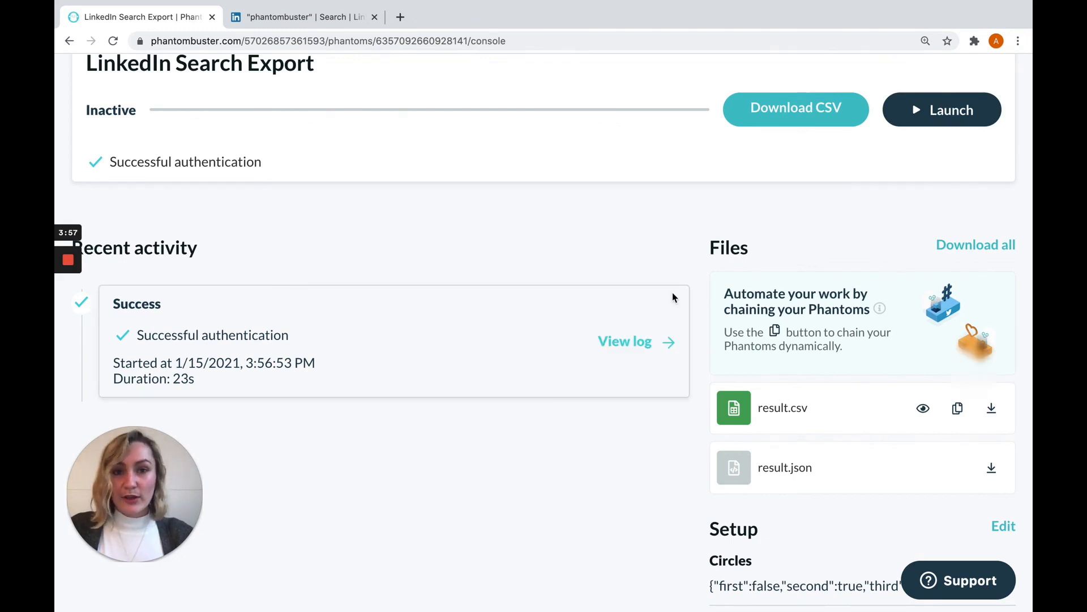
scroll(up, 3)
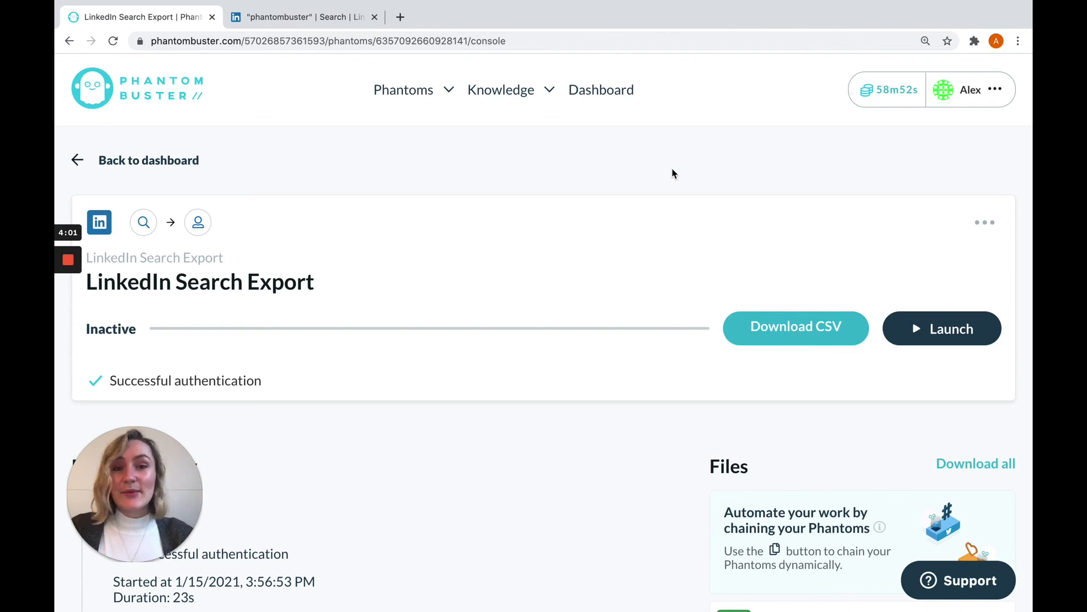
click(600, 90)
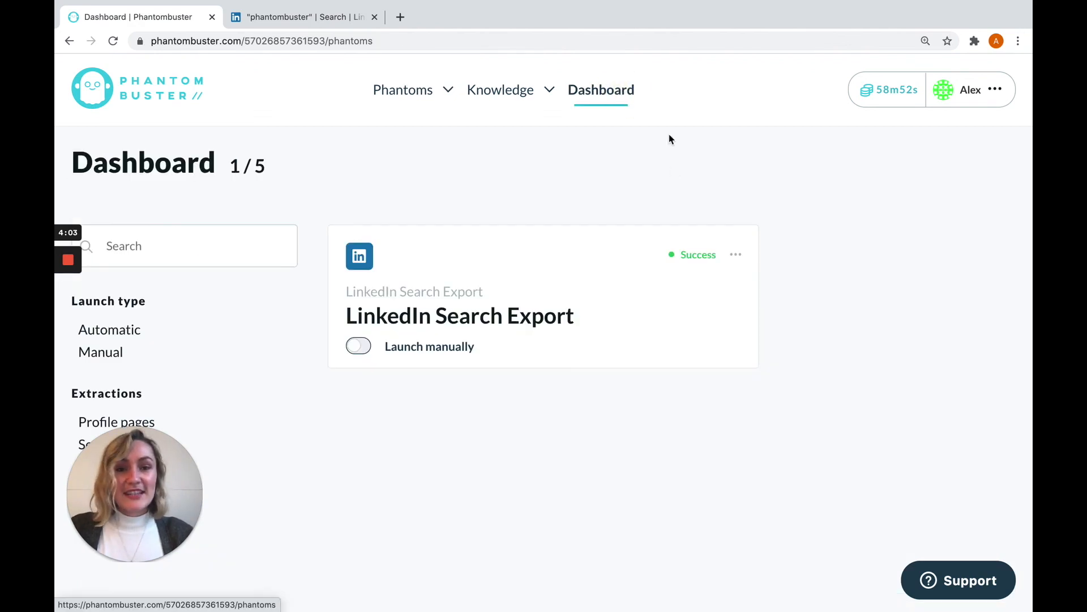
mouse_move(647, 457)
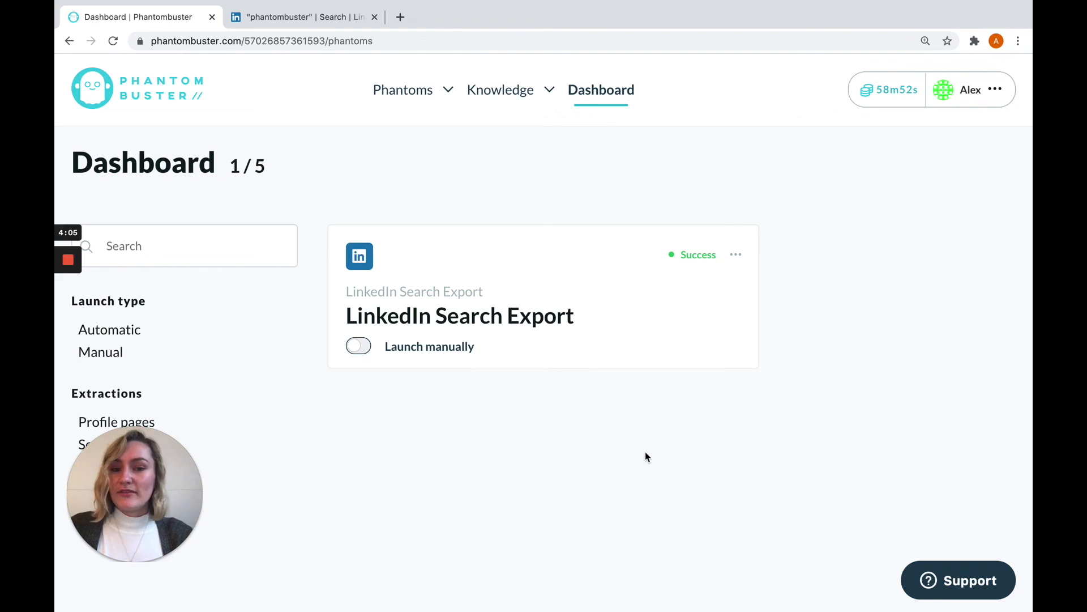